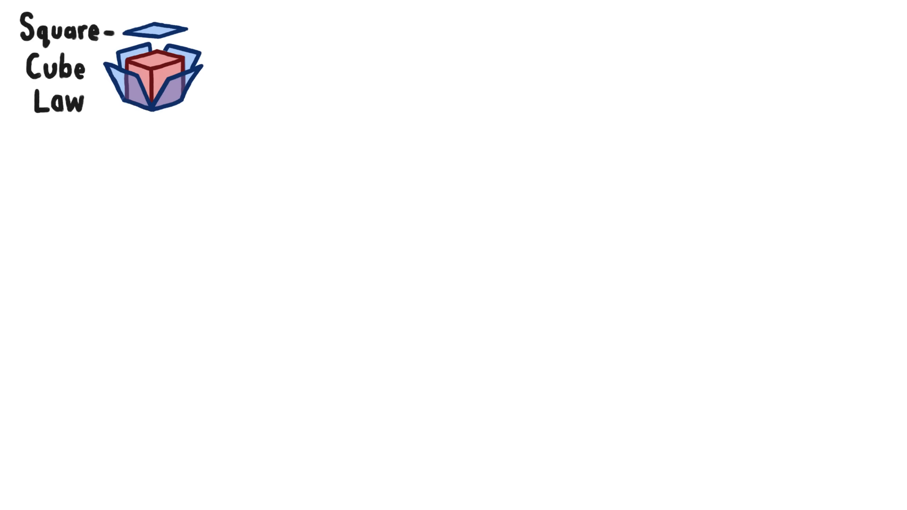
type("V~L^3")
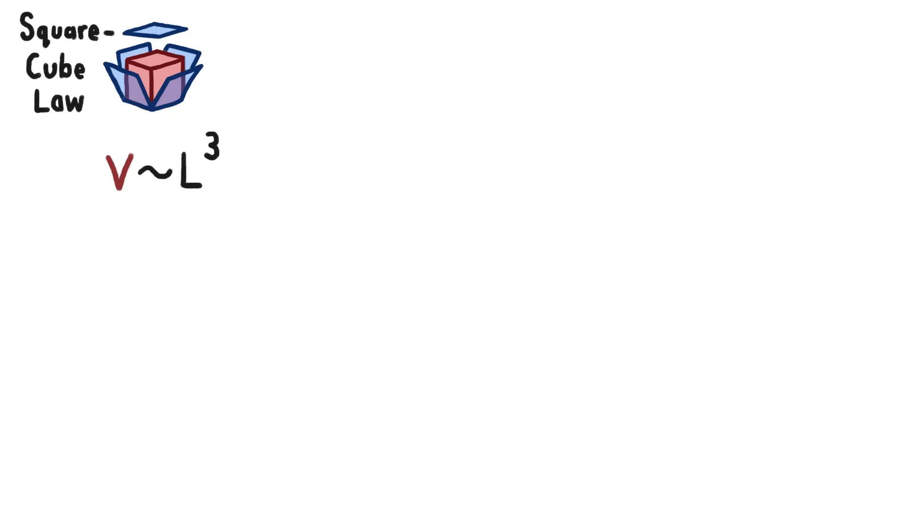